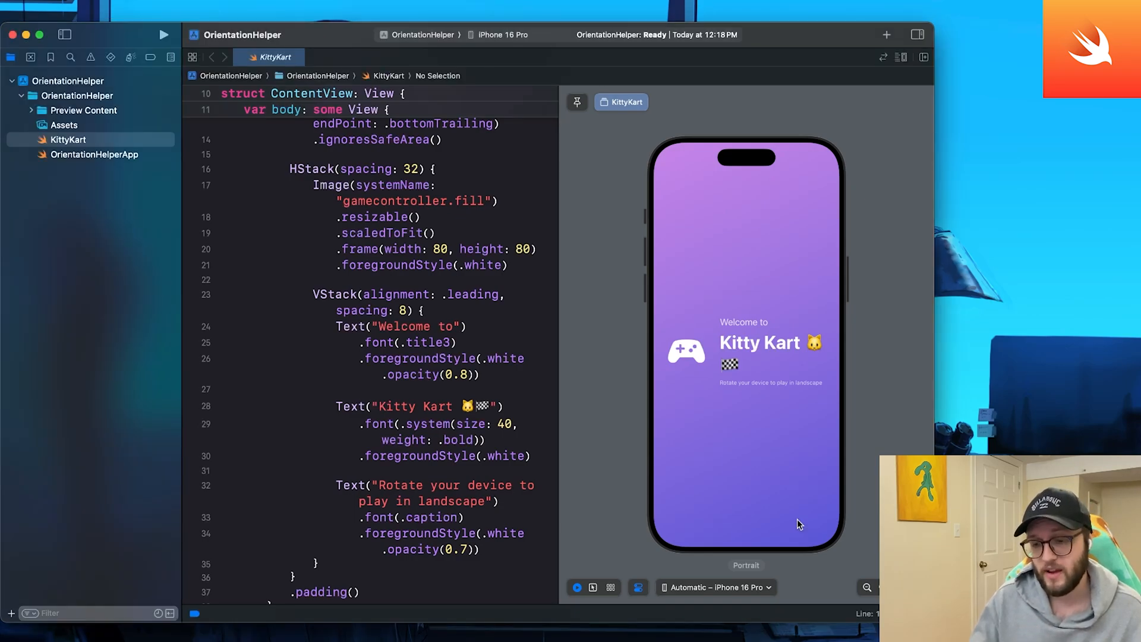
{"action": "mouse_move", "coordinate": [791, 508]}
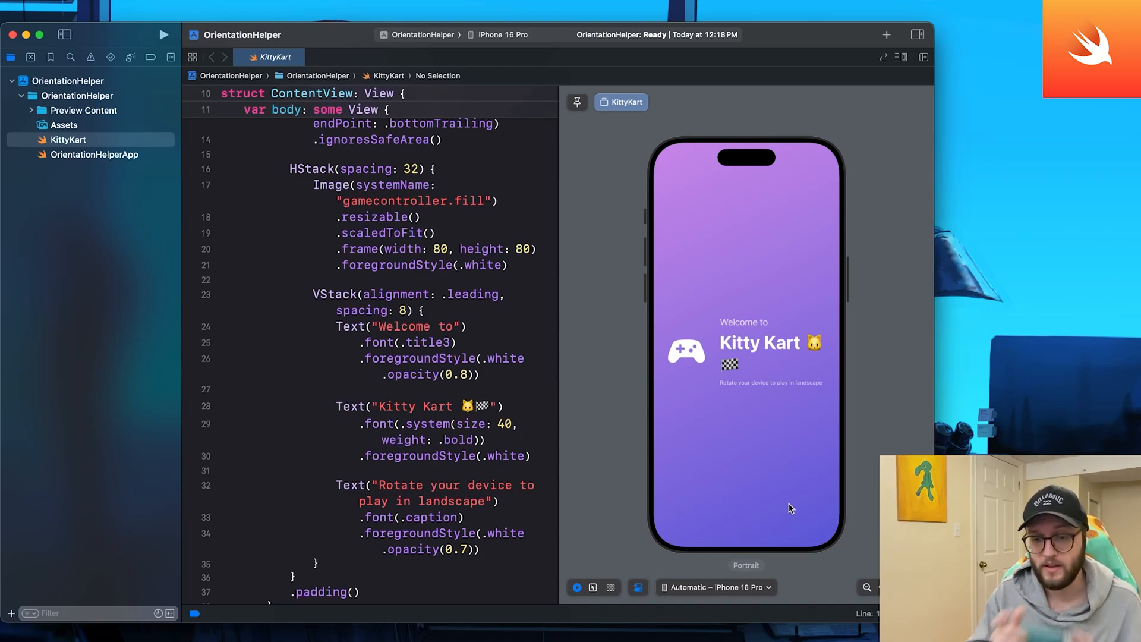
Step: Try the preview in a landscape orientation, then select the OrientationHelper project settings
{"action": "left_click", "coordinate": [638, 587]}
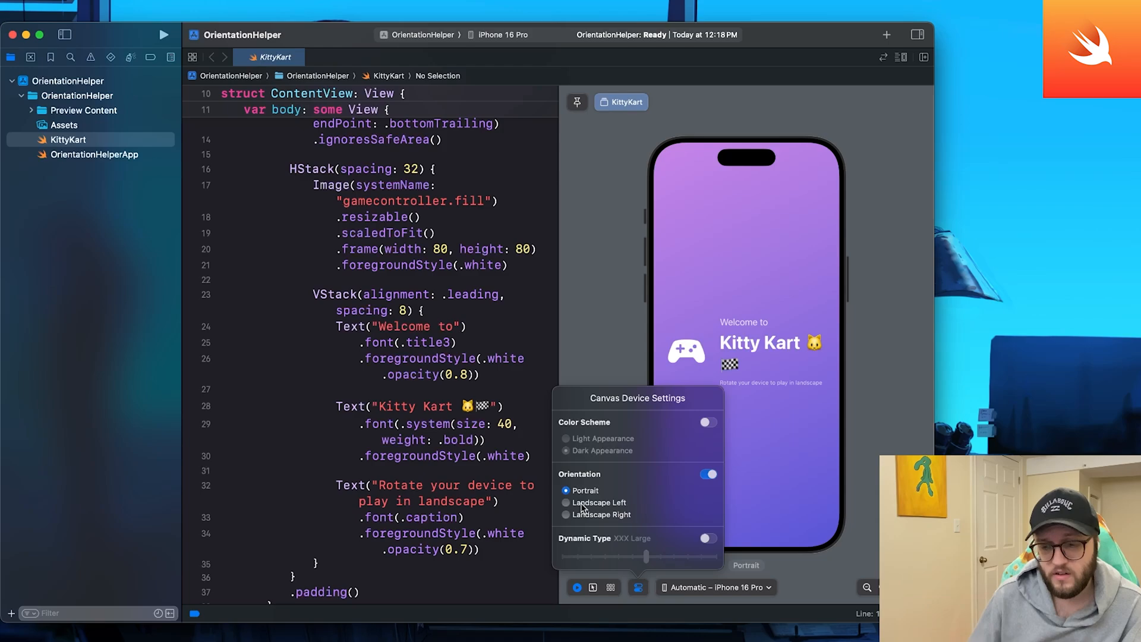
{"action": "left_click", "coordinate": [566, 502]}
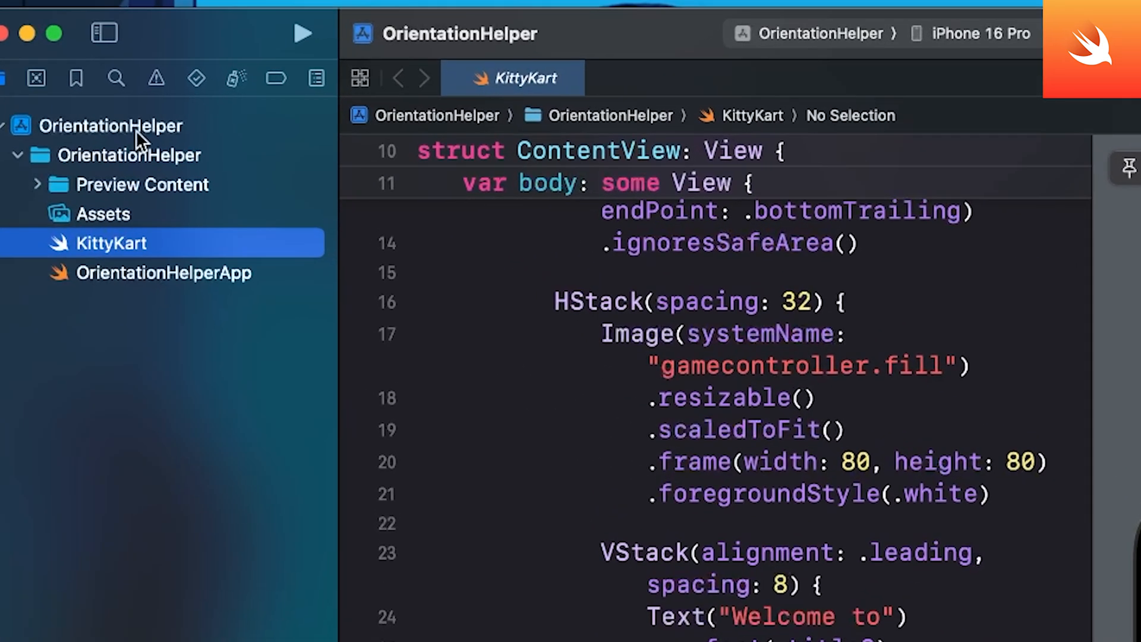
{"action": "left_click", "coordinate": [106, 126]}
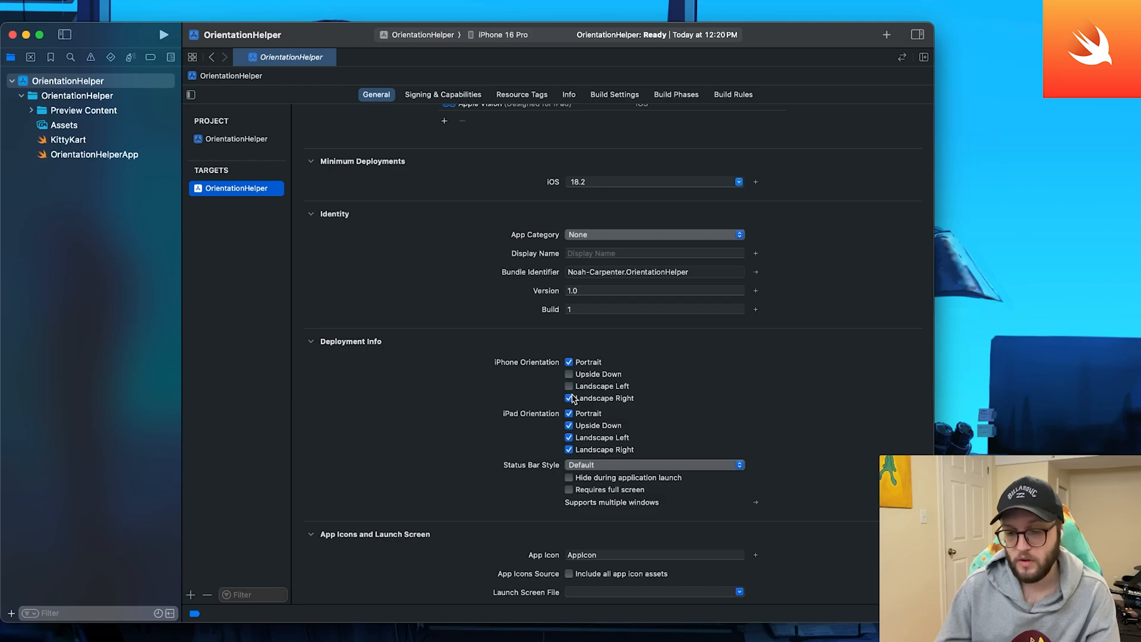
Step: Limit iPhone and iPad orientations to Landscape Left and Right, and view the Info properties
{"action": "left_click", "coordinate": [568, 398]}
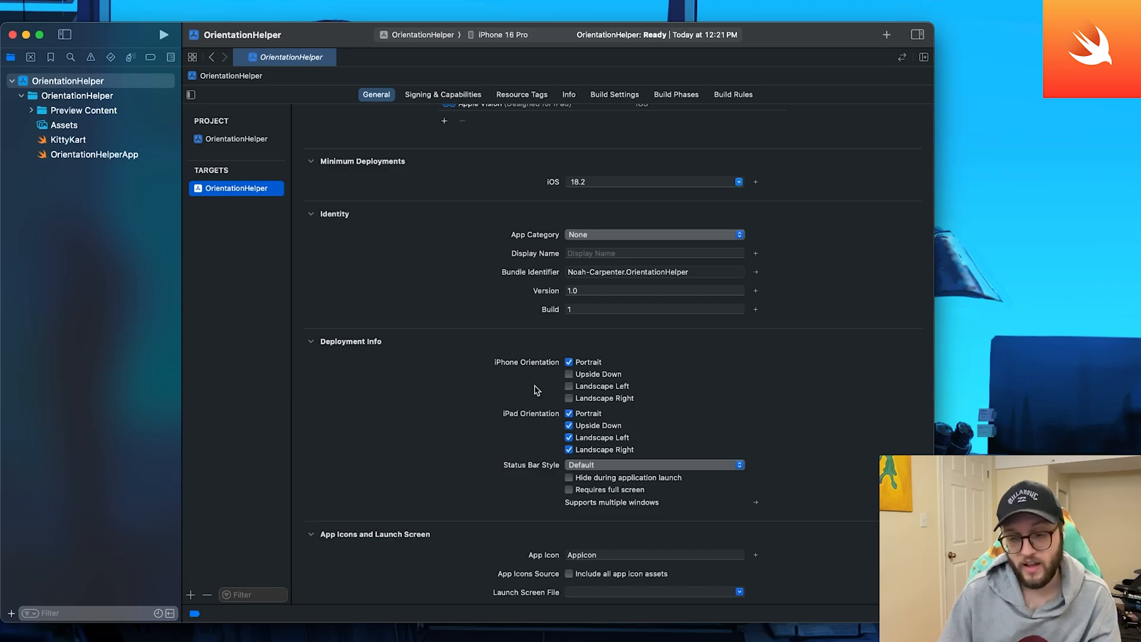
{"action": "left_click", "coordinate": [569, 362]}
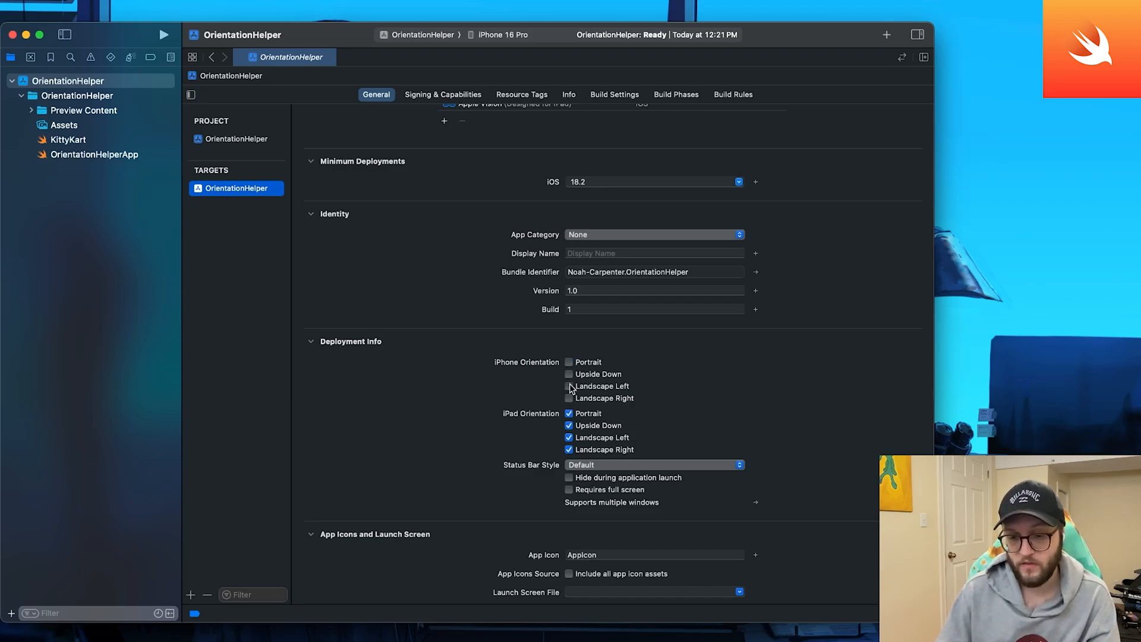
{"action": "left_click", "coordinate": [569, 386]}
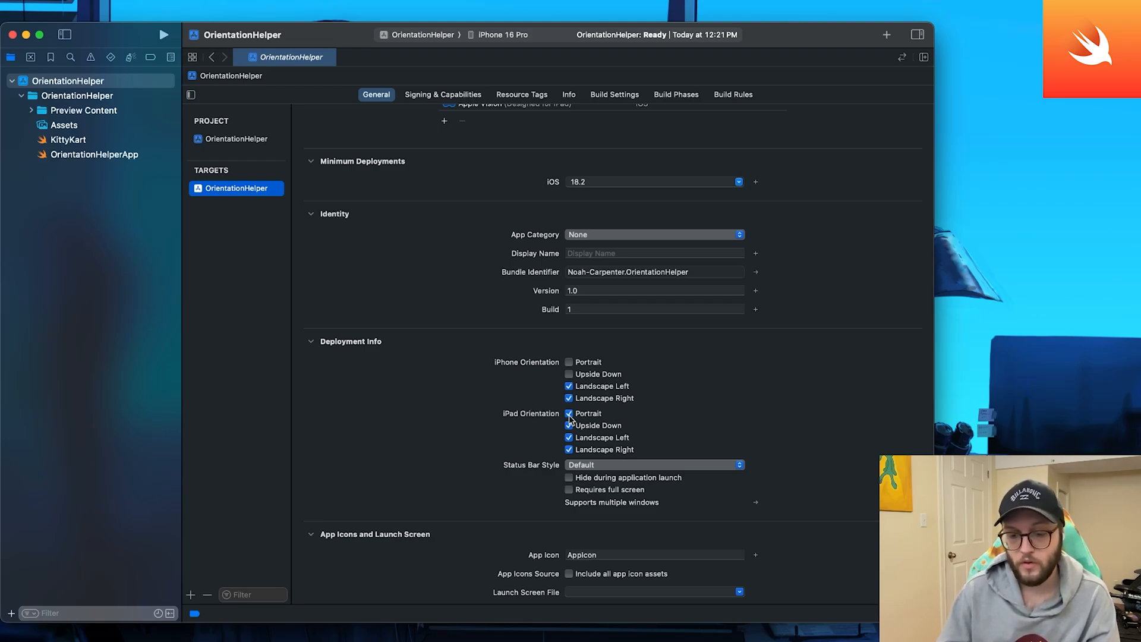
{"action": "left_click", "coordinate": [568, 413]}
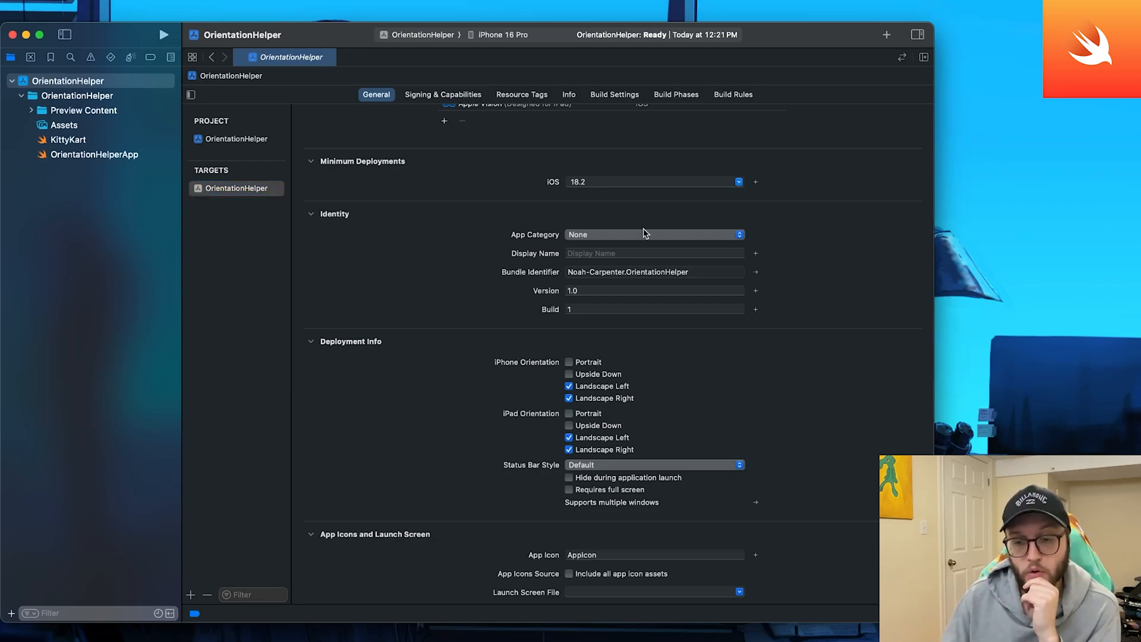
{"action": "left_click", "coordinate": [568, 94]}
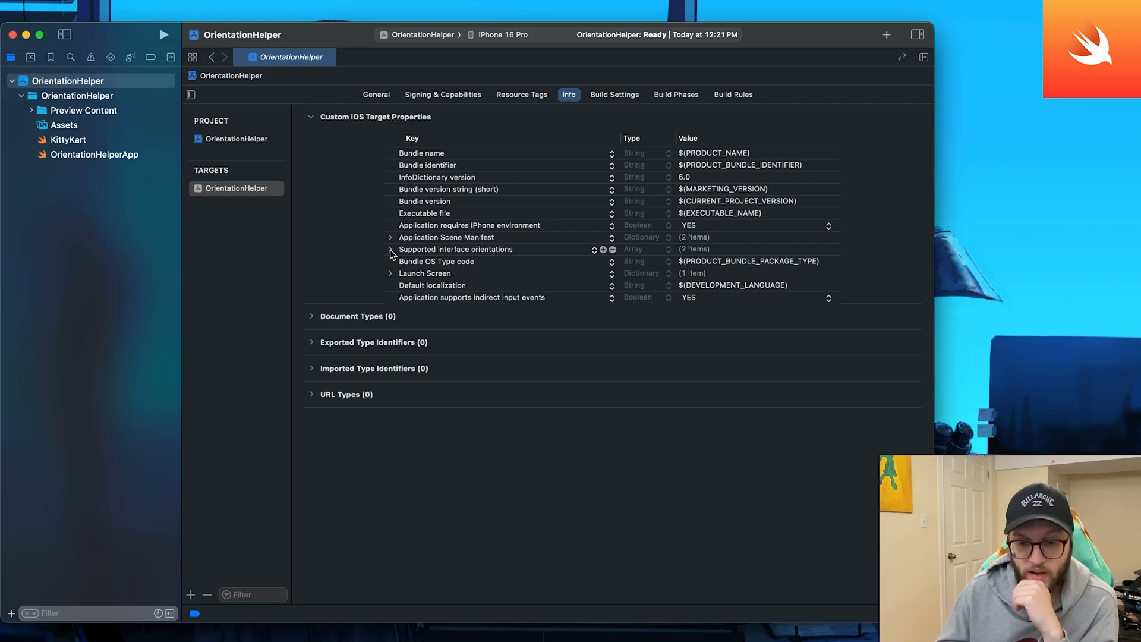
Step: Expand Supported interface orientations in Info, then re-allow Portrait on iPhone in General
{"action": "left_click", "coordinate": [456, 249]}
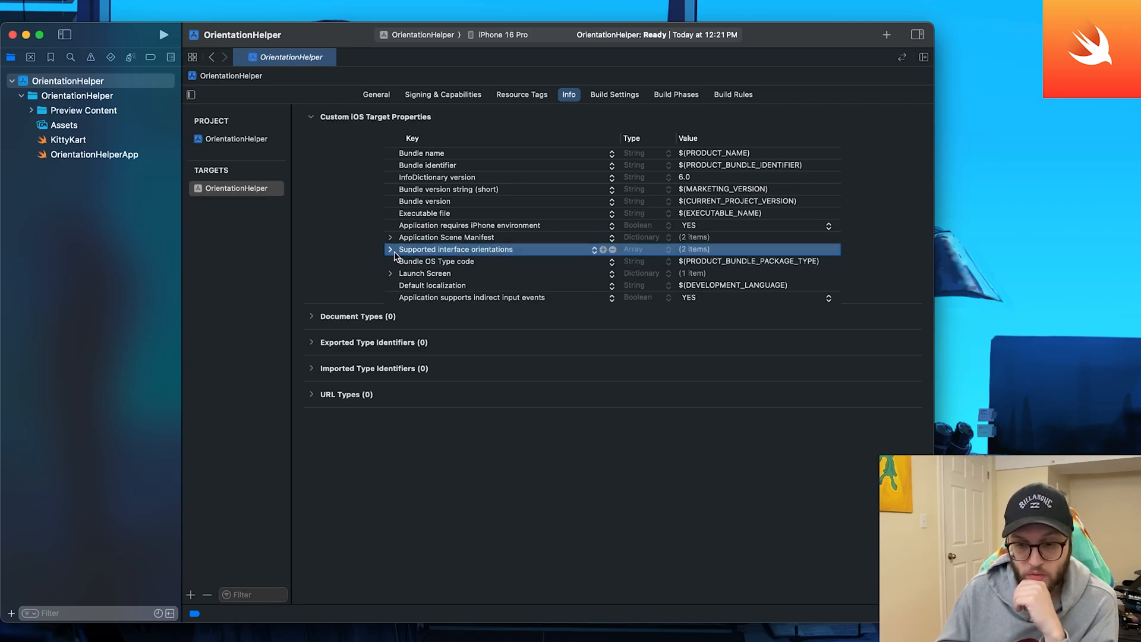
{"action": "left_click", "coordinate": [390, 249]}
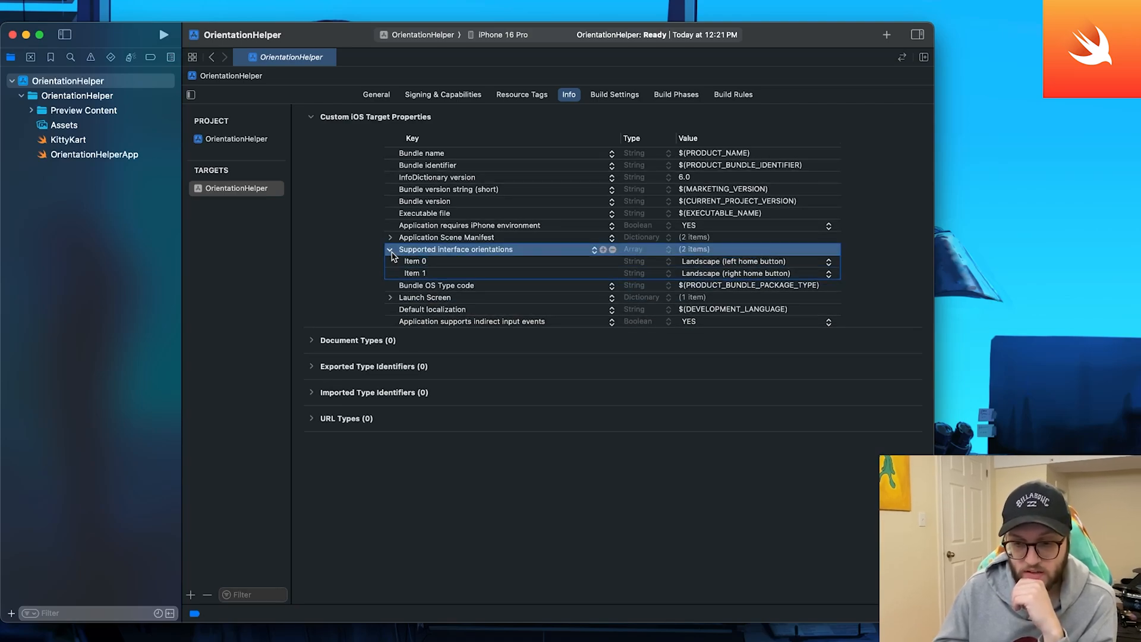
{"action": "mouse_move", "coordinate": [763, 256]}
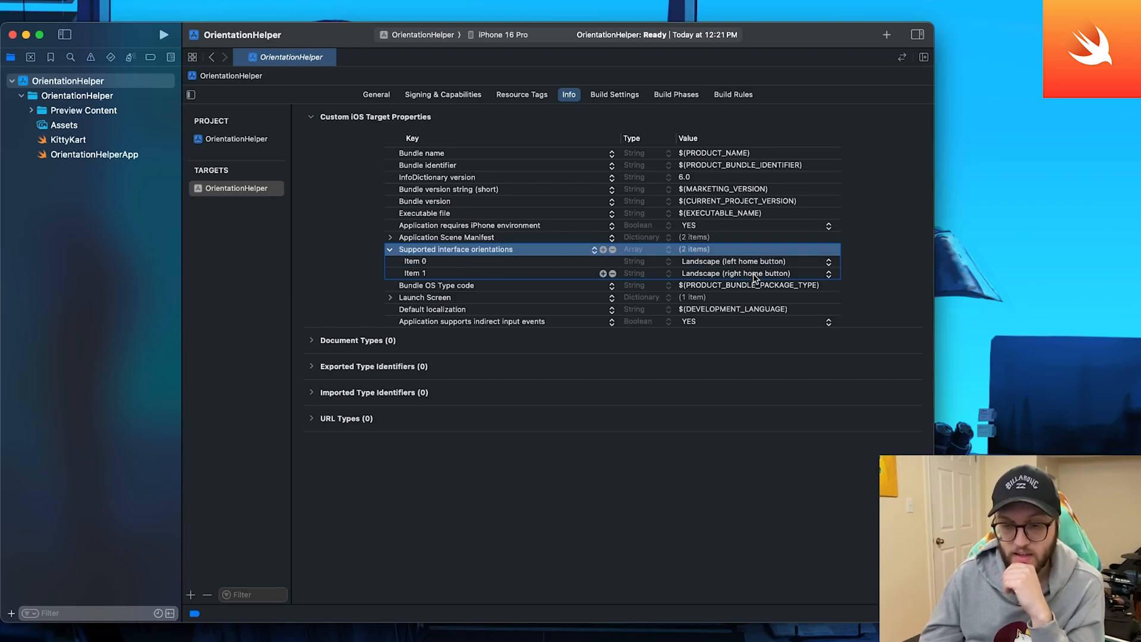
{"action": "left_click", "coordinate": [376, 95]}
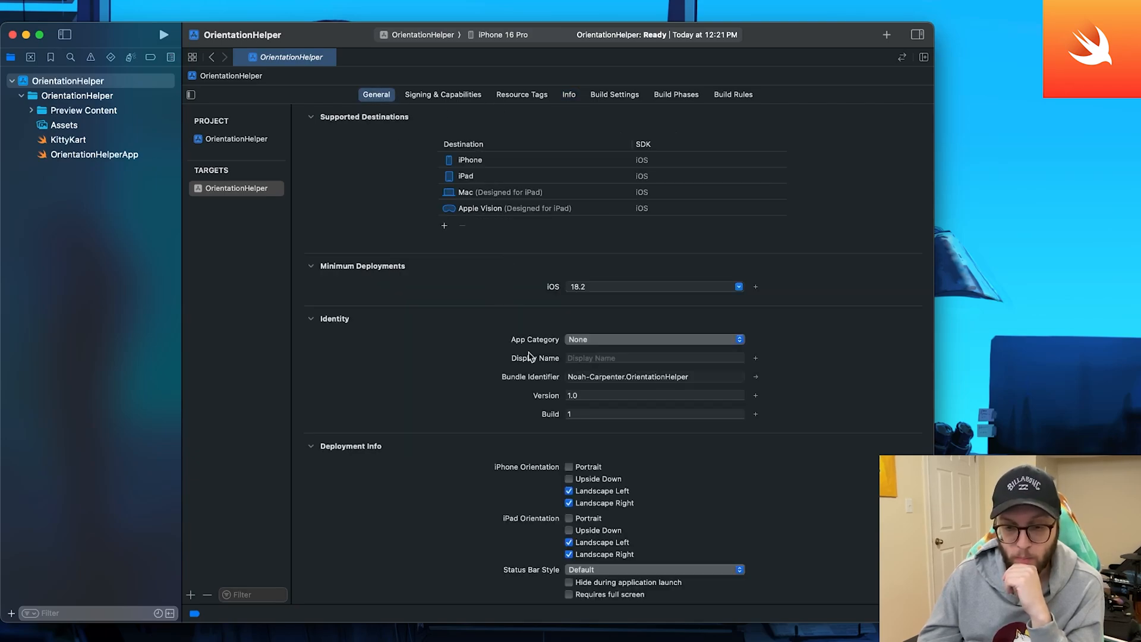
{"action": "left_click", "coordinate": [569, 467]}
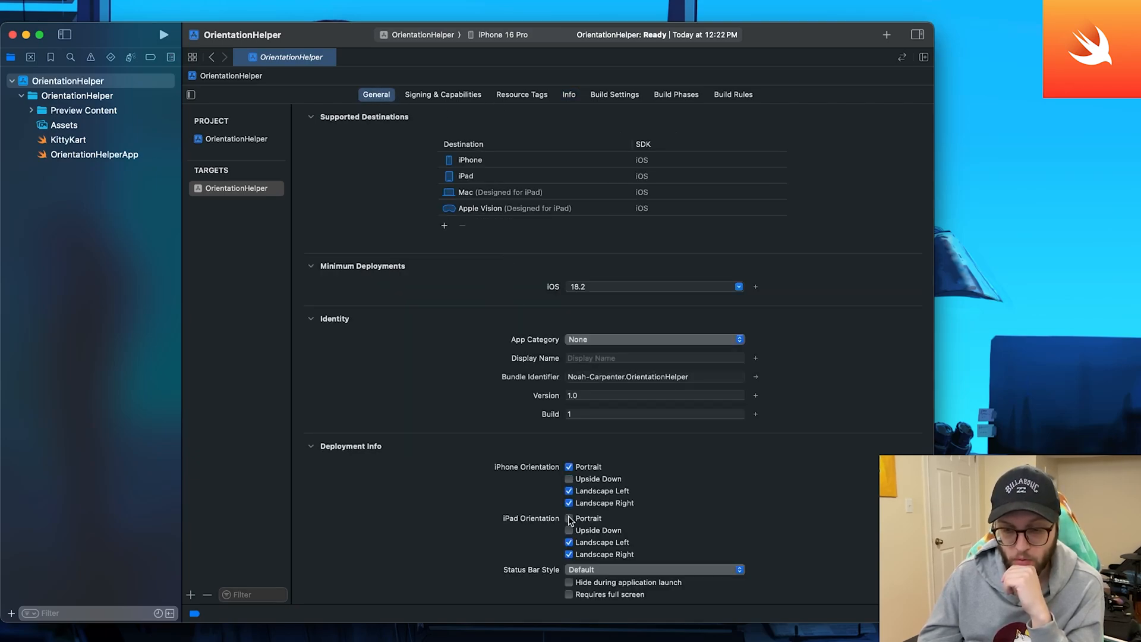
Step: Recheck the orientation items in Info, return to General, and run on iPhone 16 Pro
{"action": "left_click", "coordinate": [569, 94]}
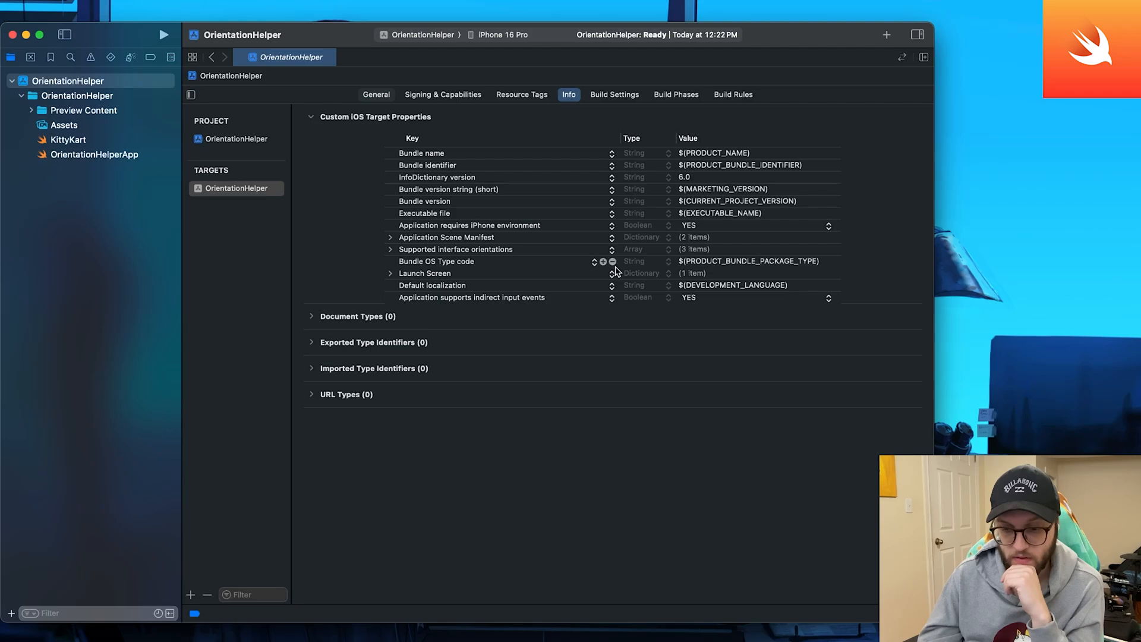
{"action": "left_click", "coordinate": [390, 249]}
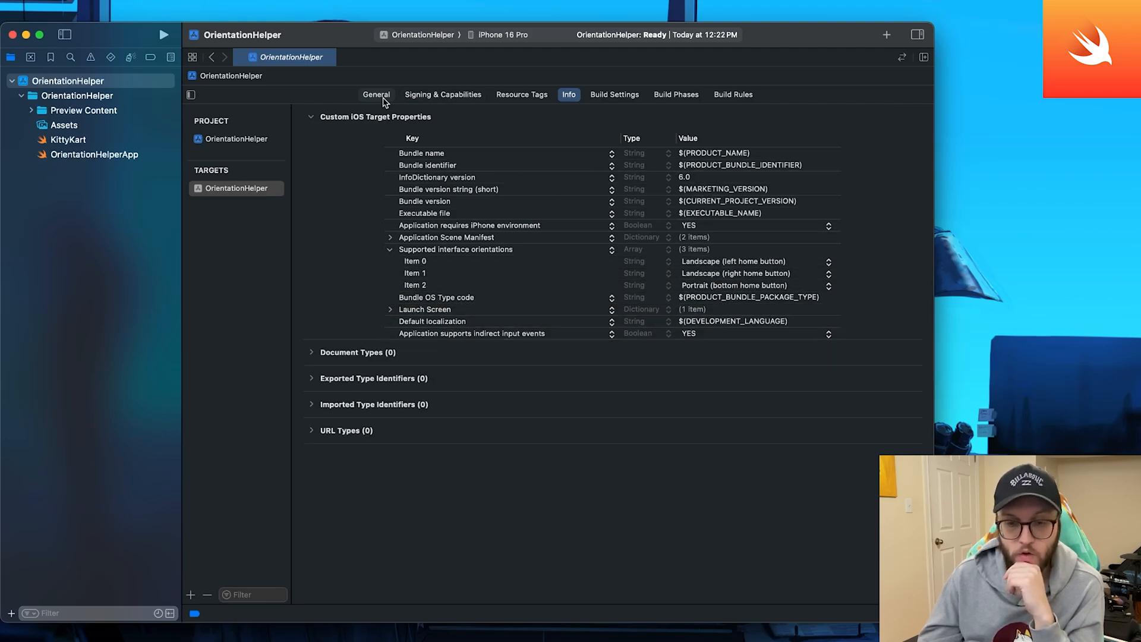
{"action": "left_click", "coordinate": [376, 94]}
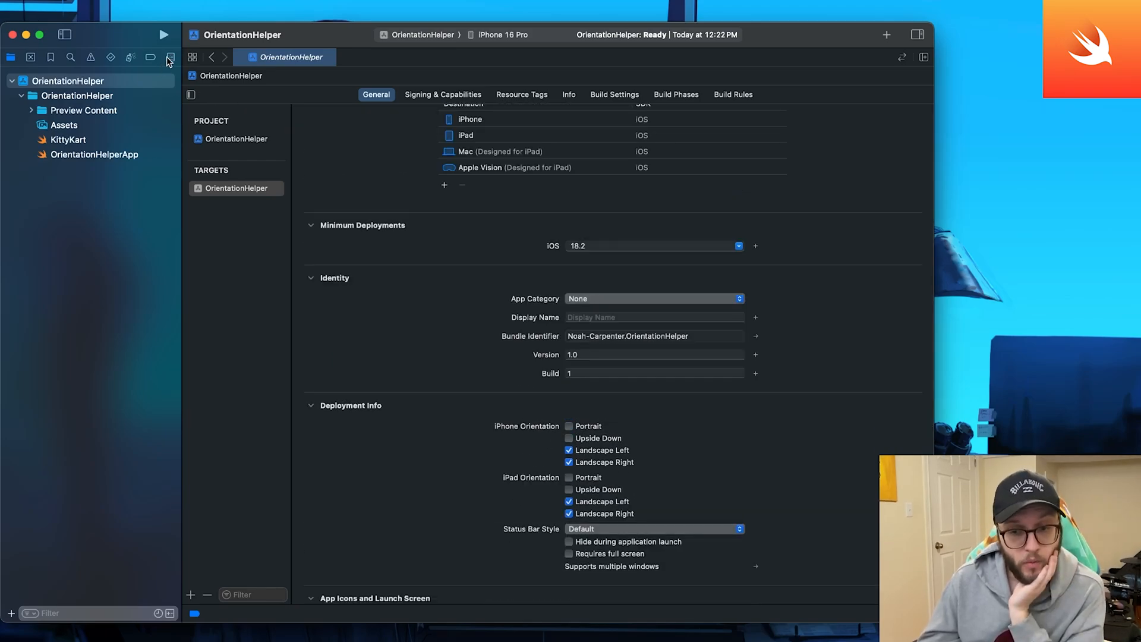
{"action": "left_click", "coordinate": [160, 34]}
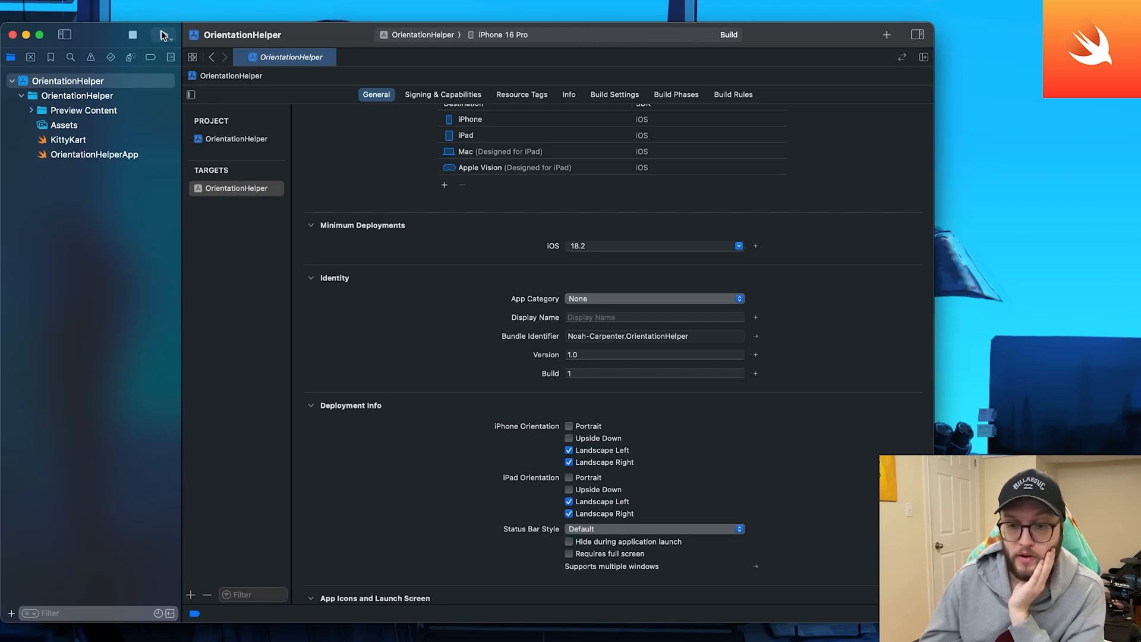
Step: Run the app so the iPhone 16 Pro simulator launches it as a blank portrait screen
{"action": "left_click", "coordinate": [161, 34]}
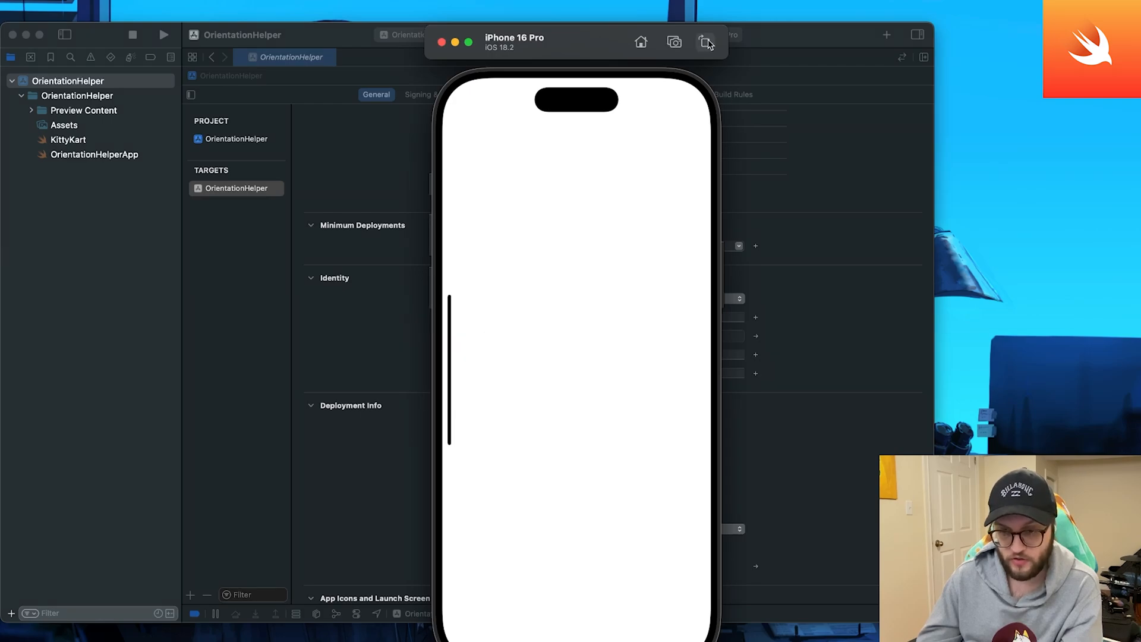
{"action": "mouse_move", "coordinate": [707, 43]}
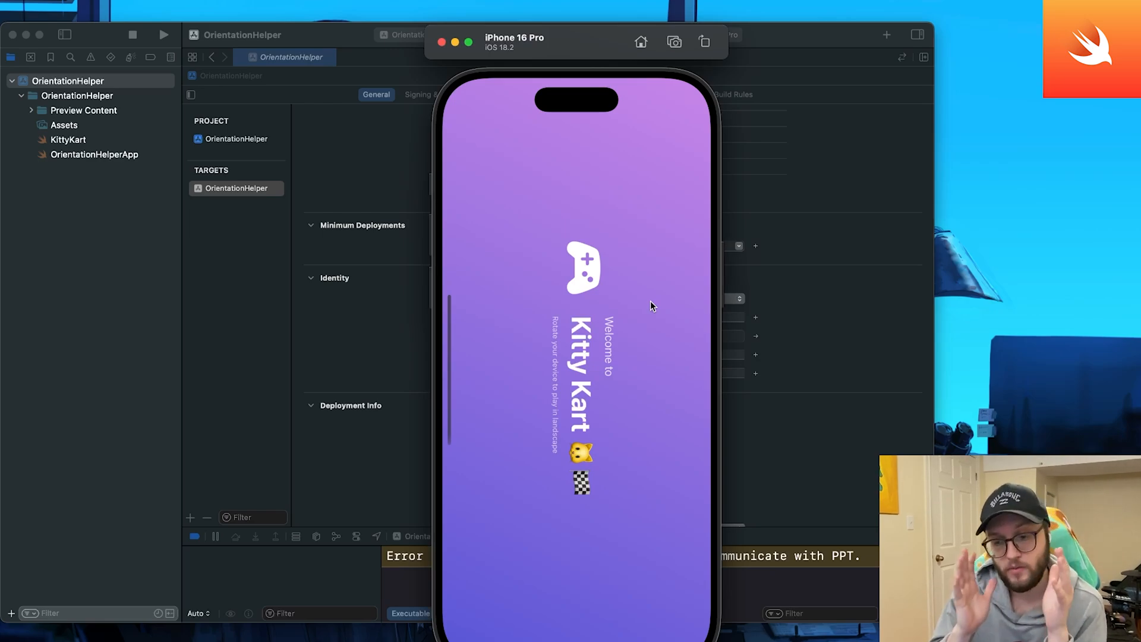
{"action": "mouse_move", "coordinate": [705, 204]}
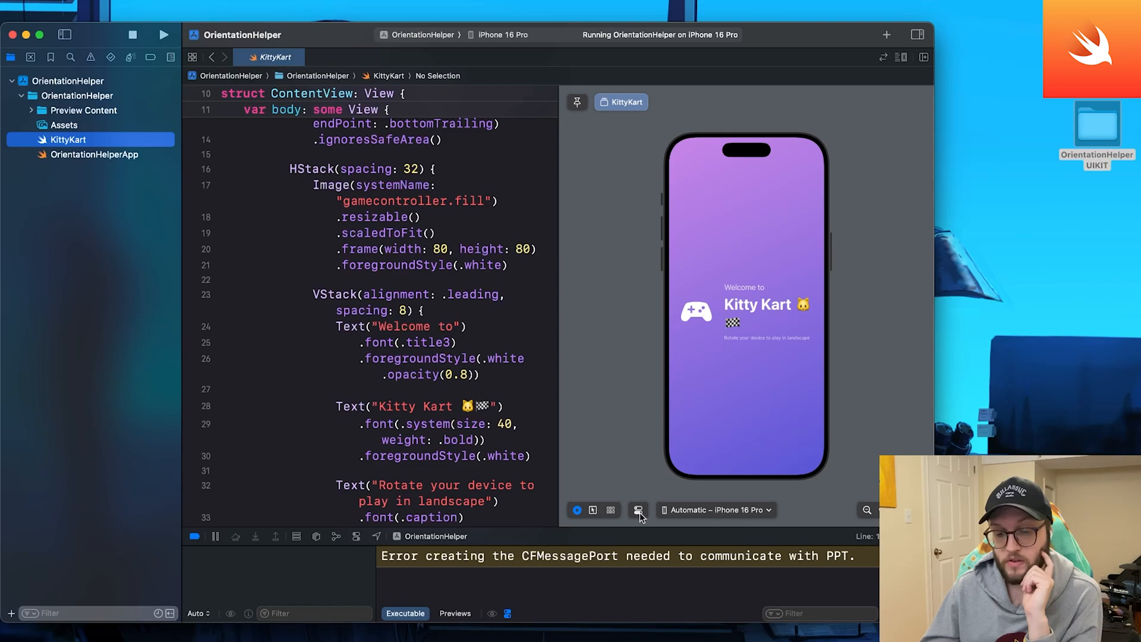
Step: Force the Kitty Kart preview into Landscape Right through Canvas Device Settings
{"action": "left_click", "coordinate": [639, 510]}
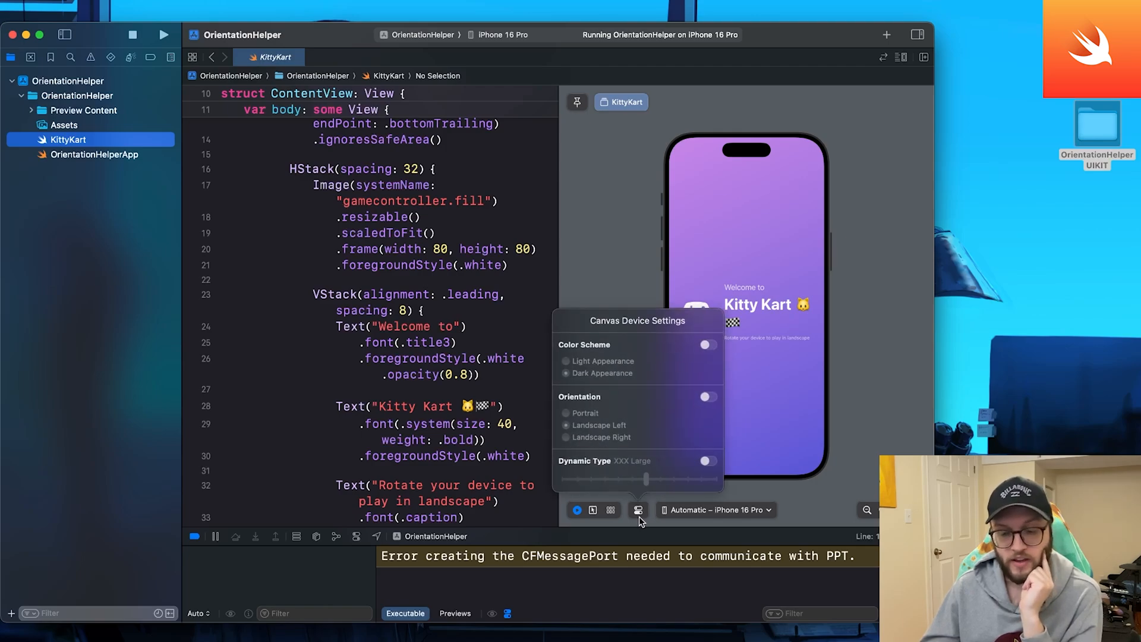
{"action": "mouse_move", "coordinate": [669, 461]}
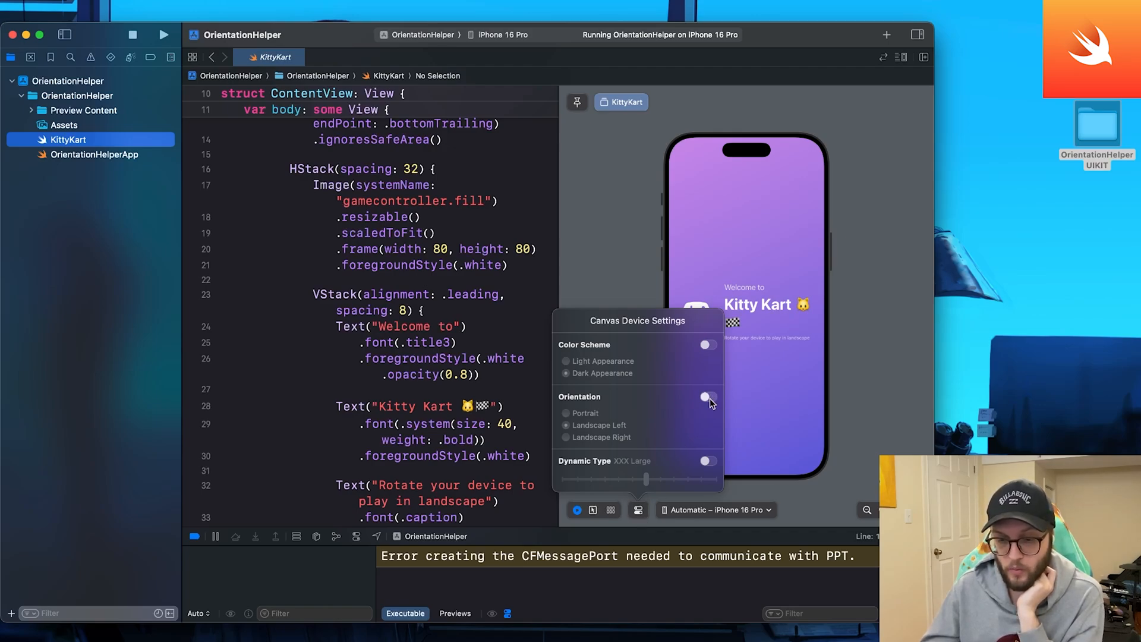
{"action": "left_click", "coordinate": [708, 397]}
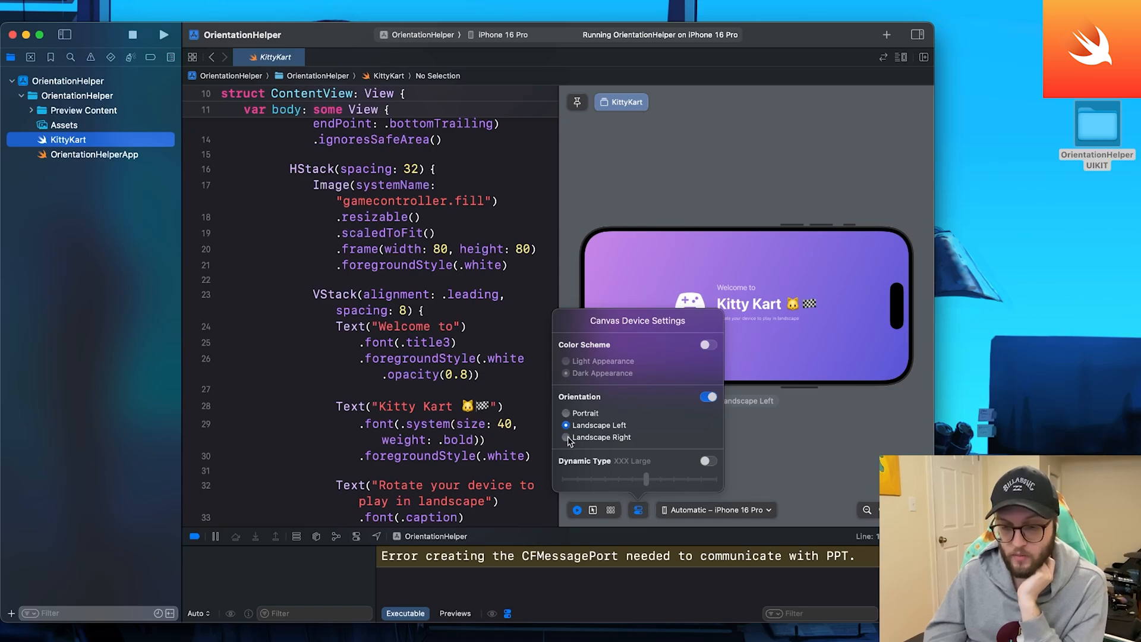
{"action": "left_click", "coordinate": [566, 425]}
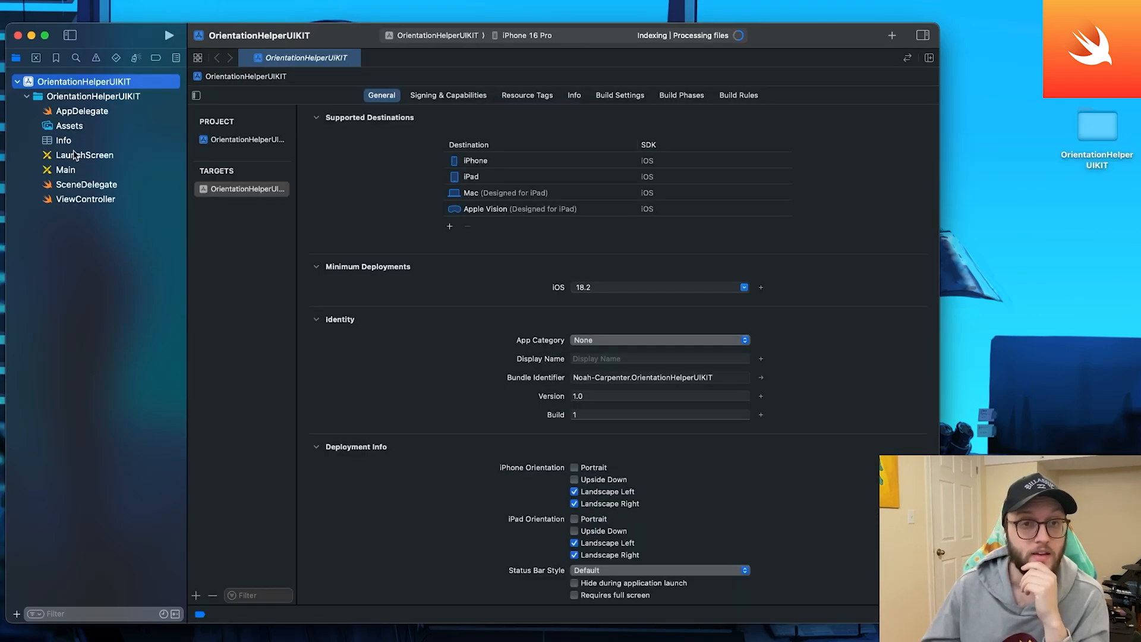
Step: In AppDelegate.swift, insert the supportedInterfaceOrientationsFor delegate method via autocomplete
{"action": "left_click", "coordinate": [82, 111]}
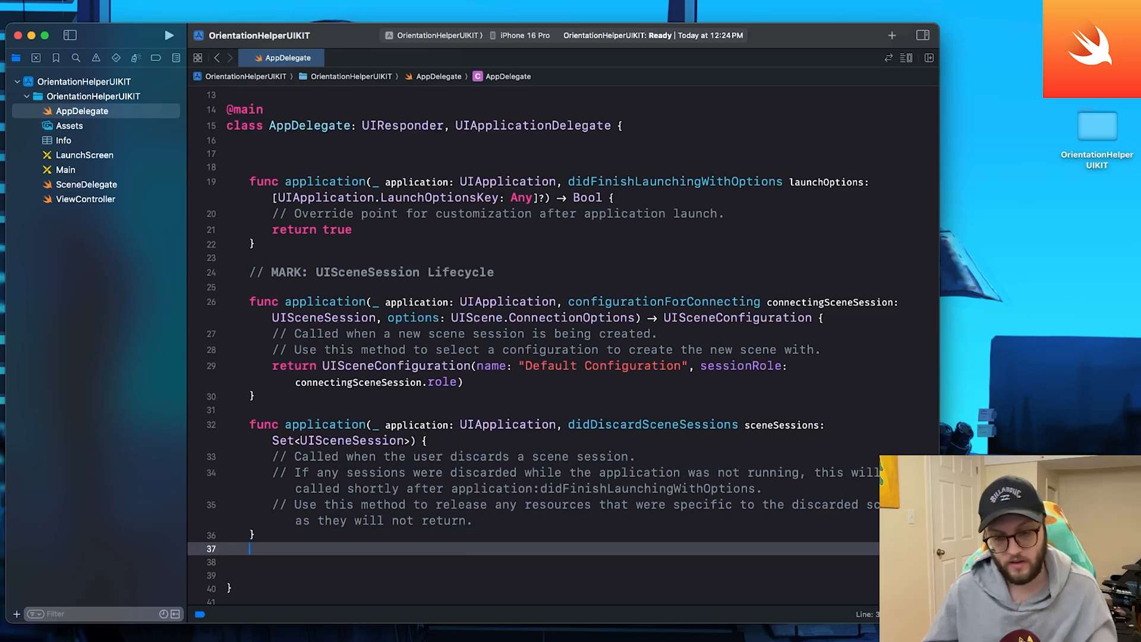
{"action": "type", "text": "func"}
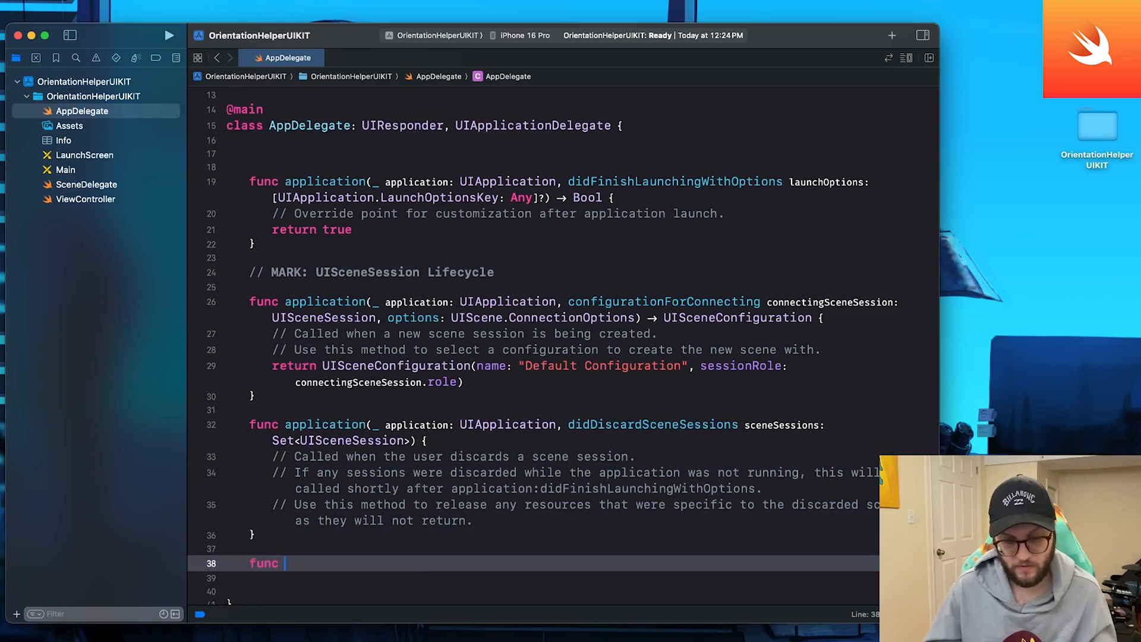
{"action": "type", "text": "application("}
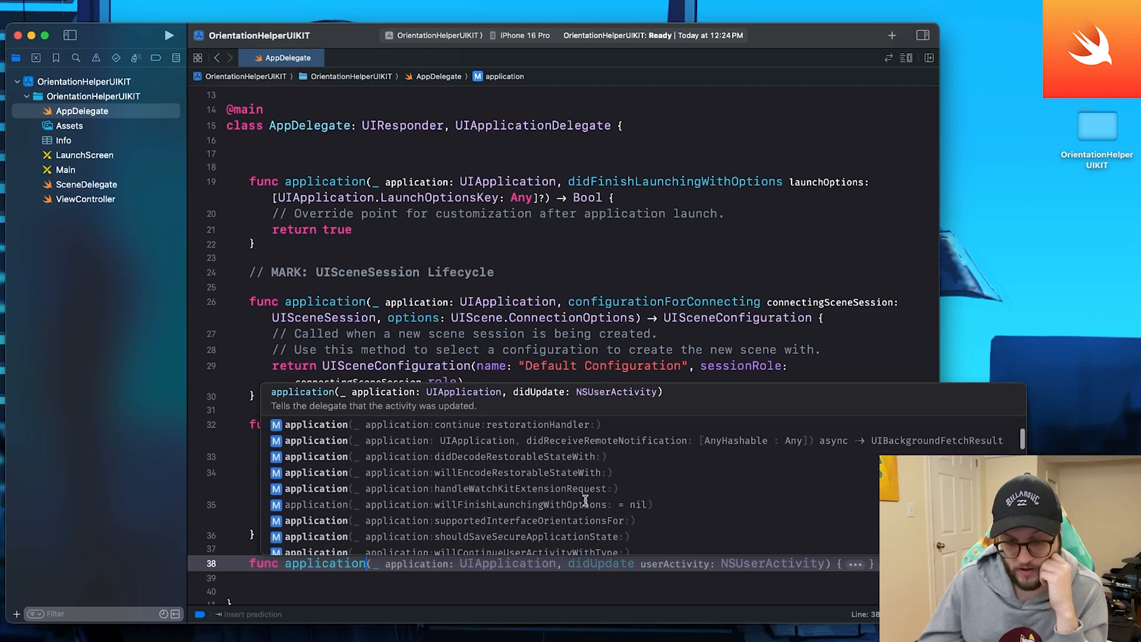
{"action": "left_click", "coordinate": [503, 521]}
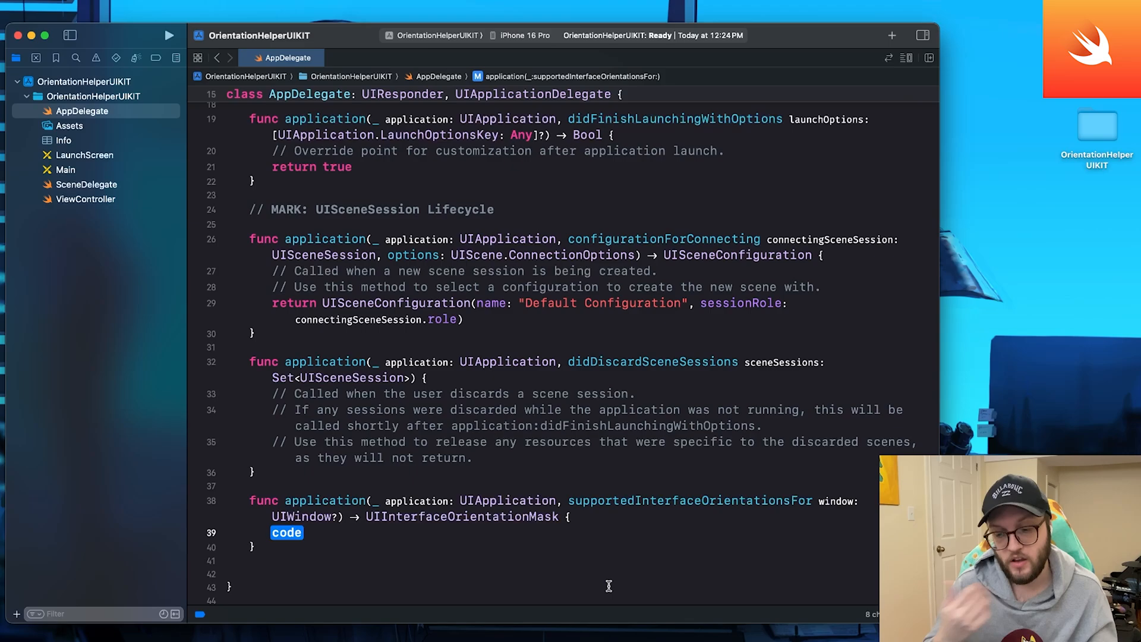
Step: Make the method return a landscape orientation value, replacing .portrait
{"action": "type", "text": "return"}
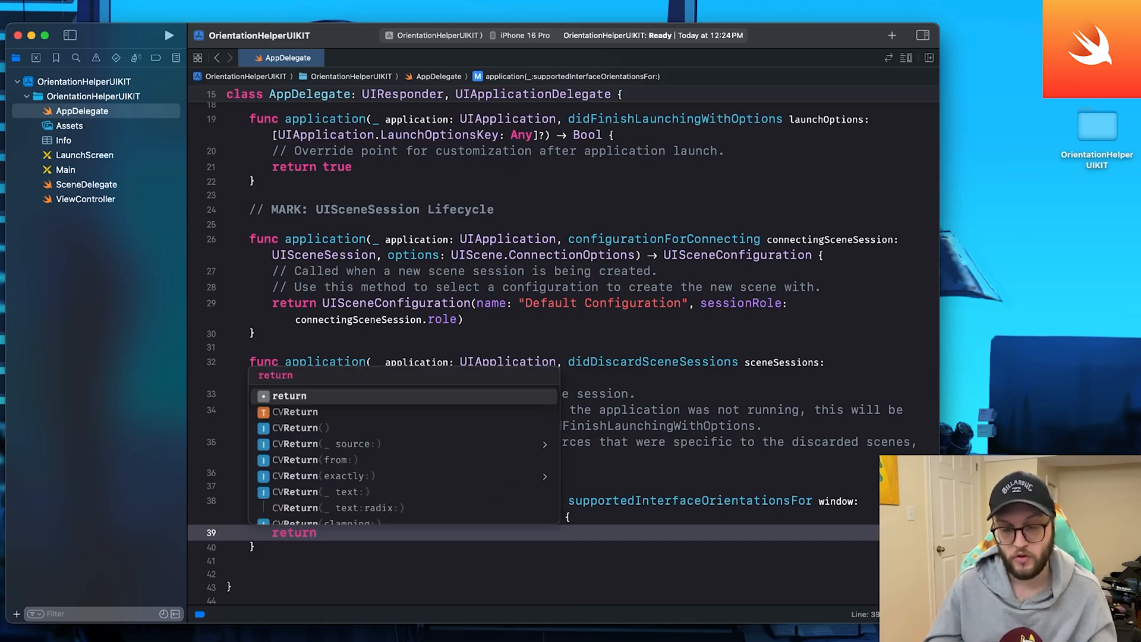
{"action": "type", "text": ".portrait"}
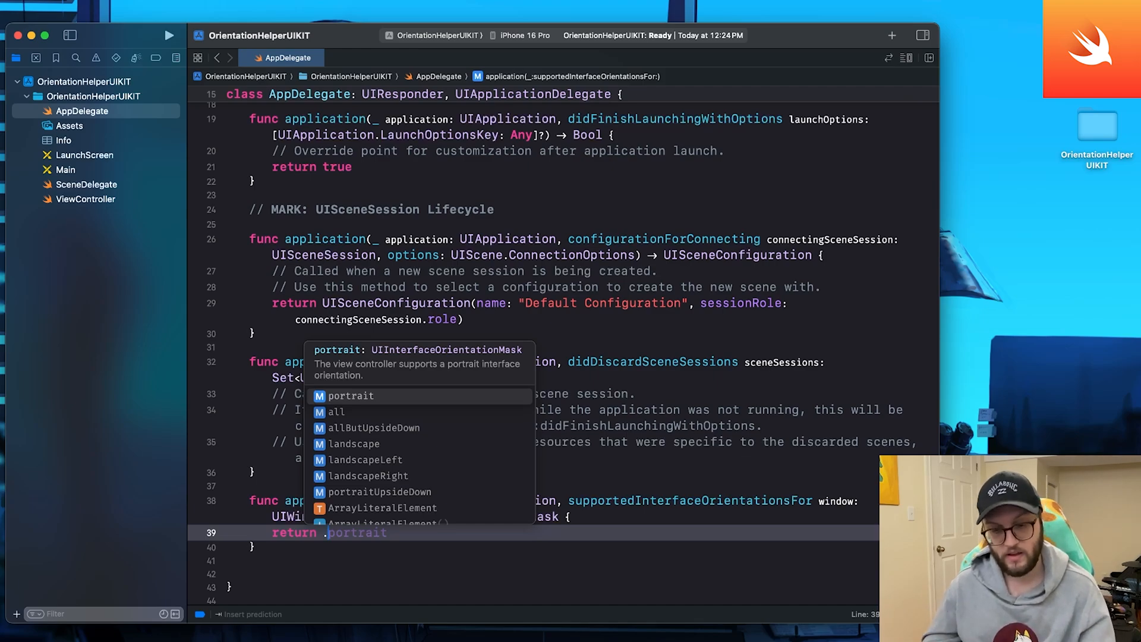
{"action": "left_click", "coordinate": [365, 459]}
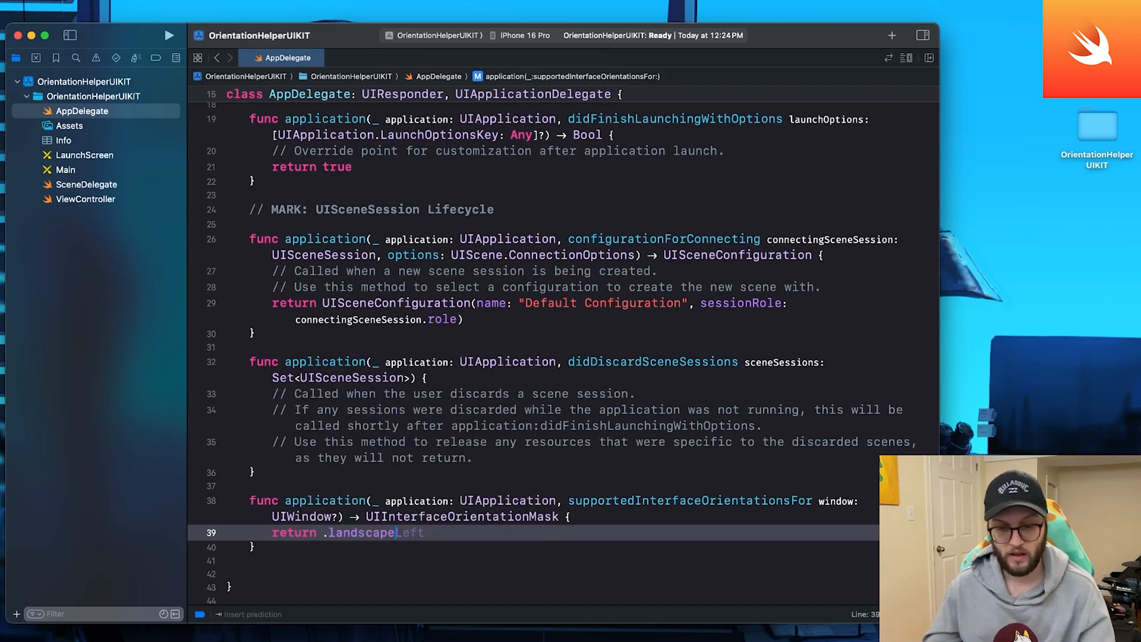